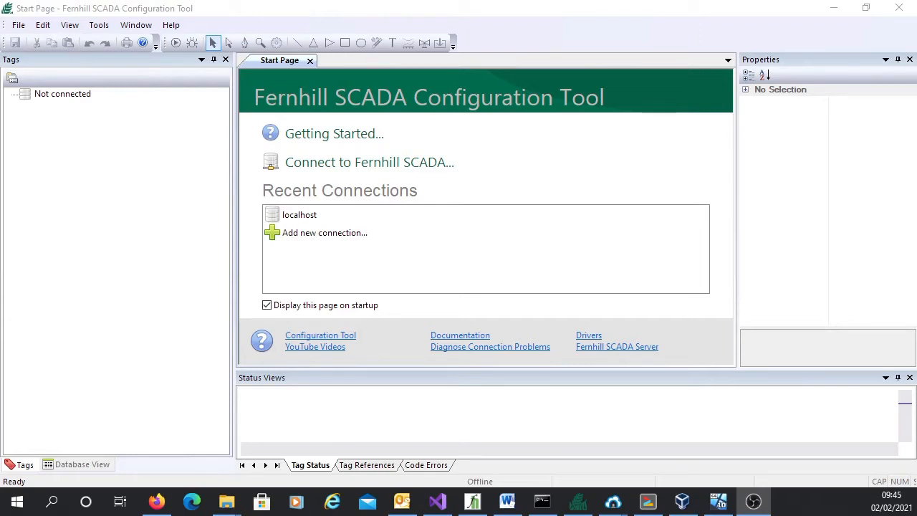
pyautogui.moveTo(394, 317)
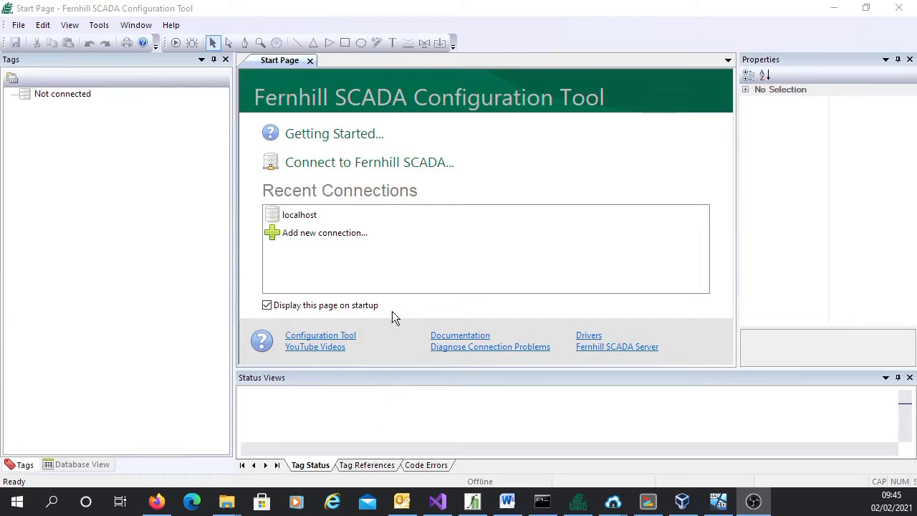
pyautogui.moveTo(324, 233)
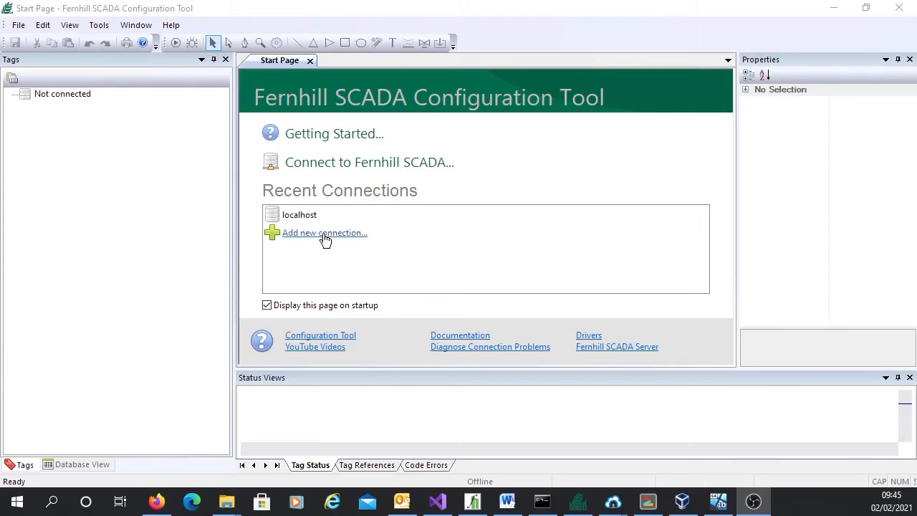
# Save a new server connection with computer name VM-Svr2016
pyautogui.click(324, 232)
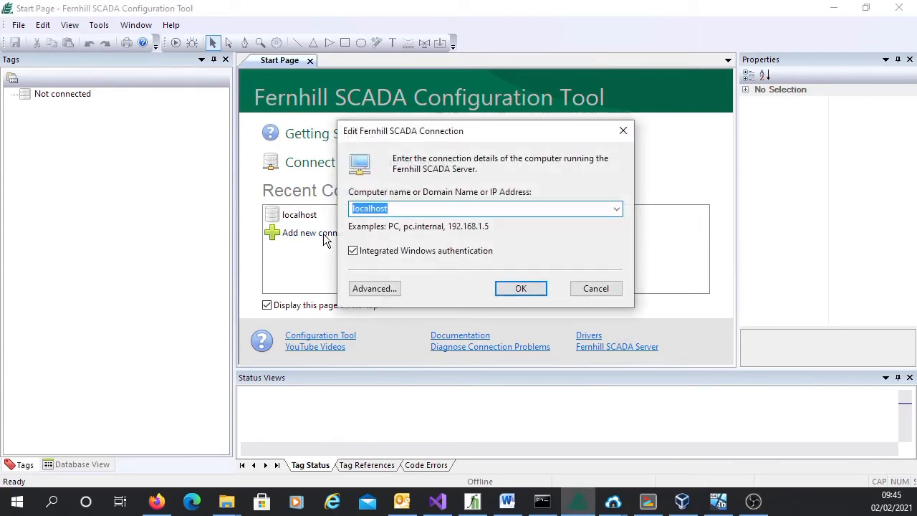
pyautogui.write('VM')
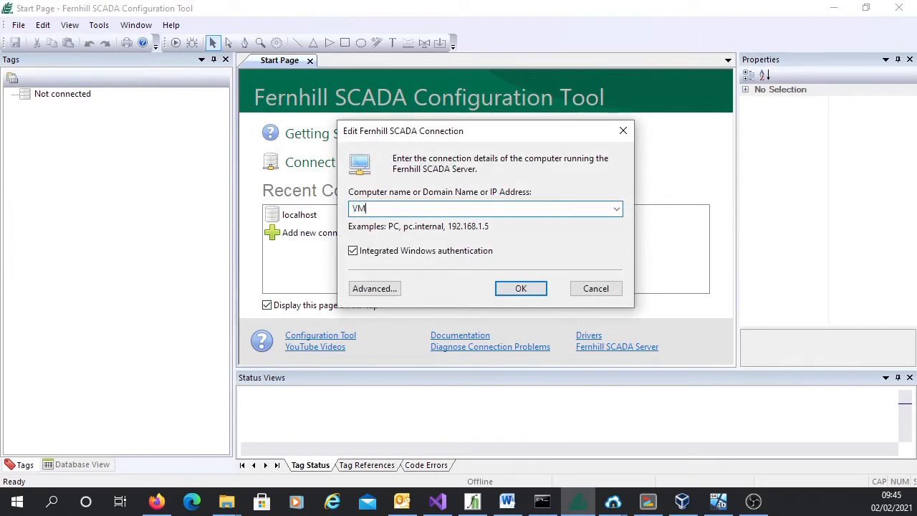
pyautogui.write('-Svr2016')
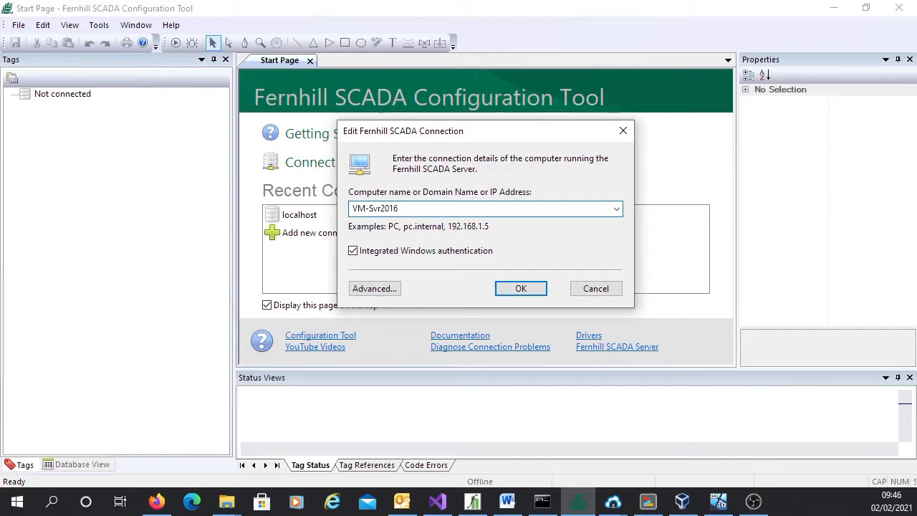
pyautogui.click(521, 288)
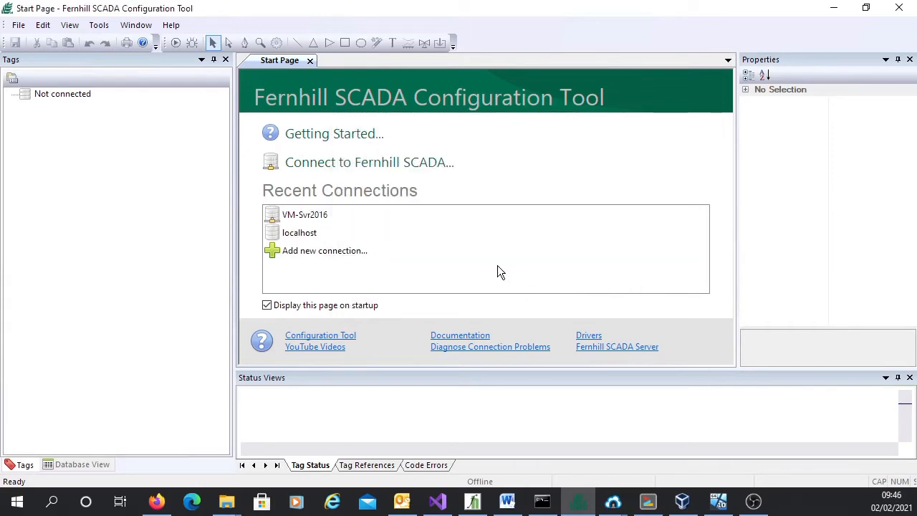
pyautogui.moveTo(304, 215)
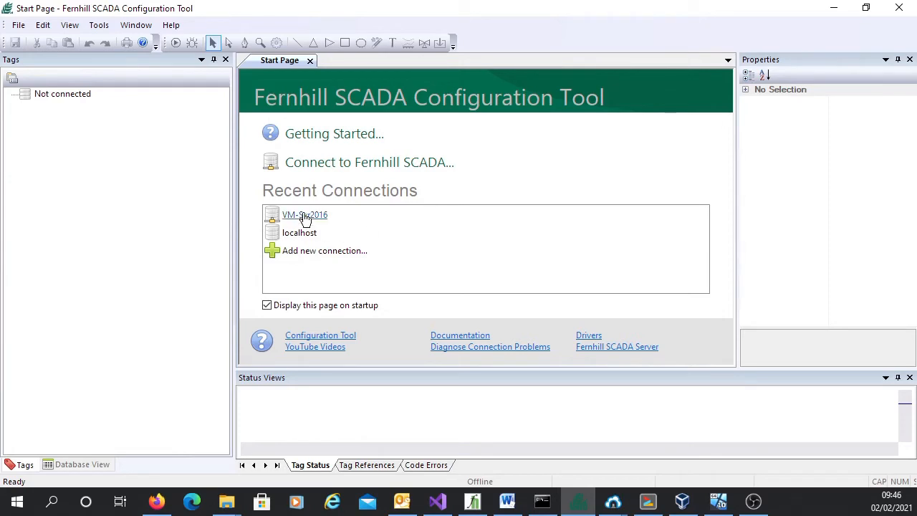
# Connect to VM-Svr2016 and select its root Tags node to view properties and status
pyautogui.click(305, 215)
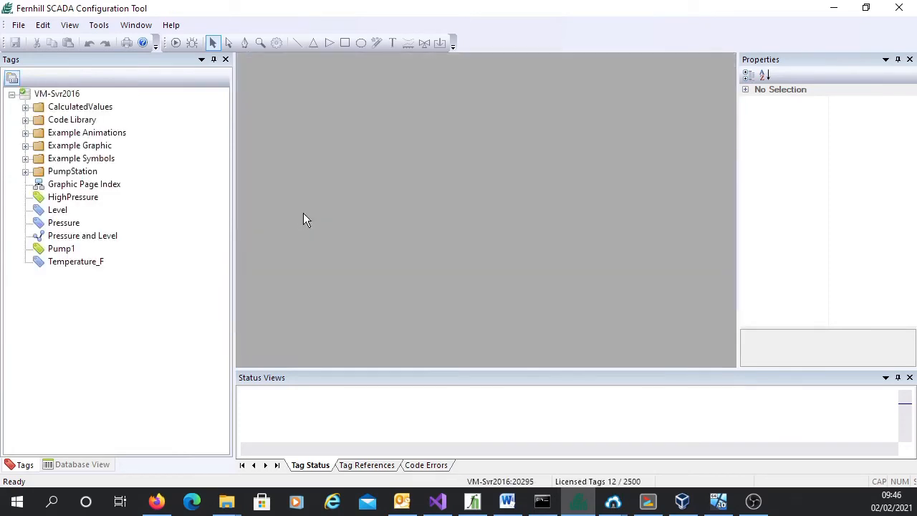
pyautogui.moveTo(61, 98)
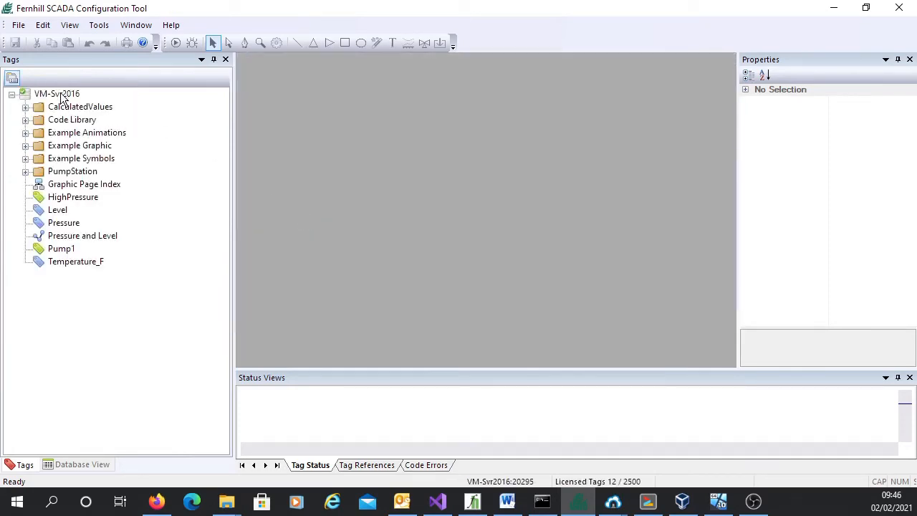
pyautogui.click(57, 94)
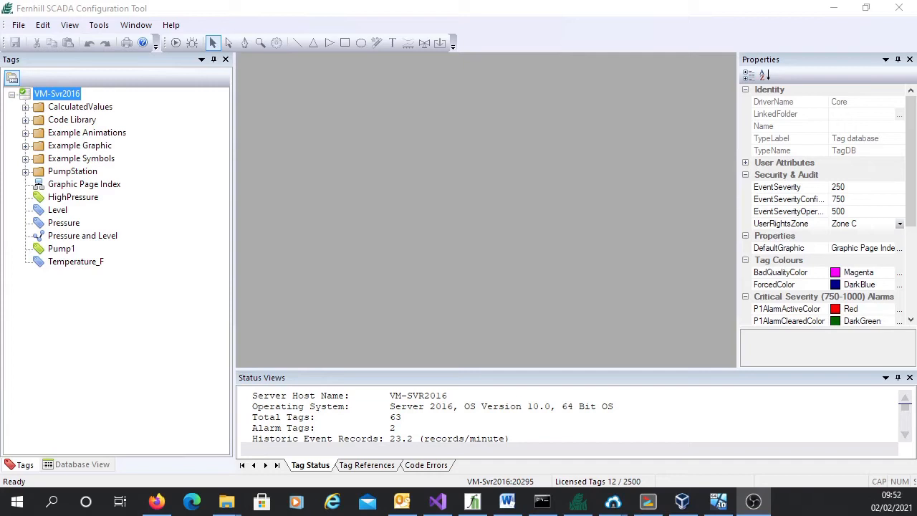
pyautogui.moveTo(67, 156)
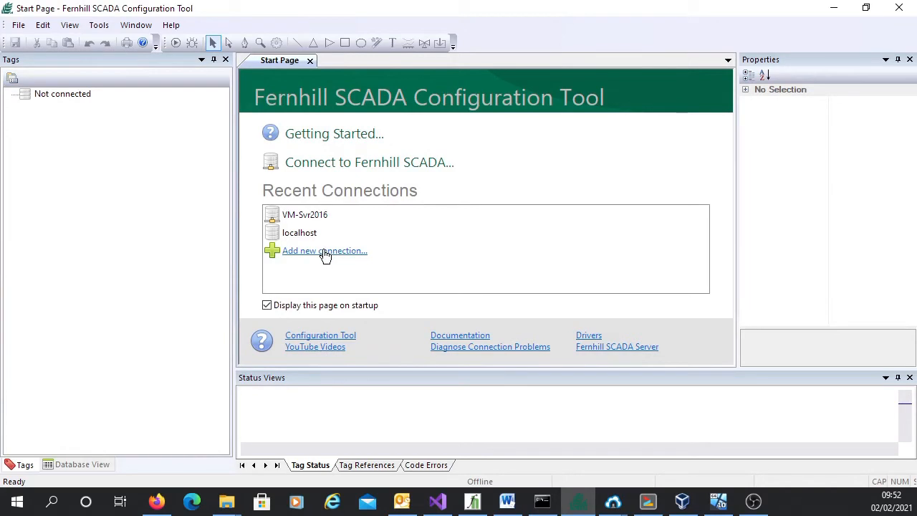
# Add a raspberrypi connection with Windows authentication off and user name pi
pyautogui.click(323, 251)
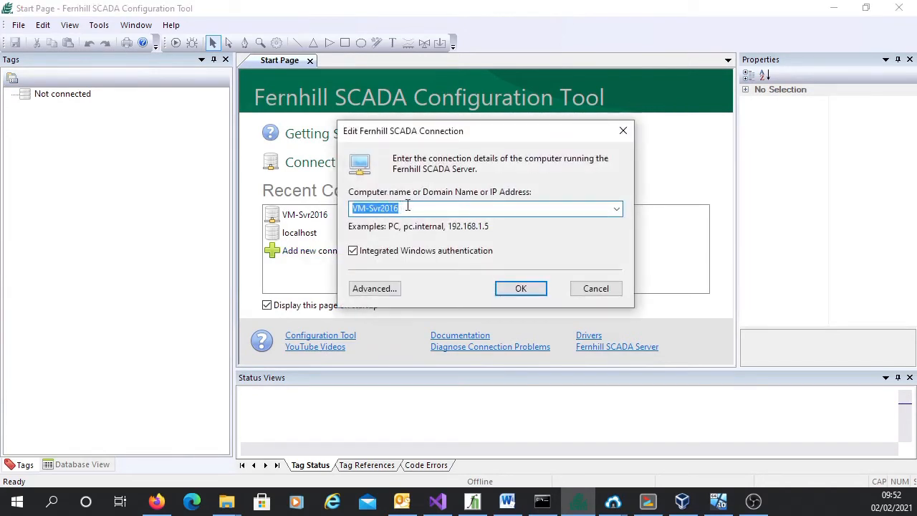
pyautogui.moveTo(328, 208)
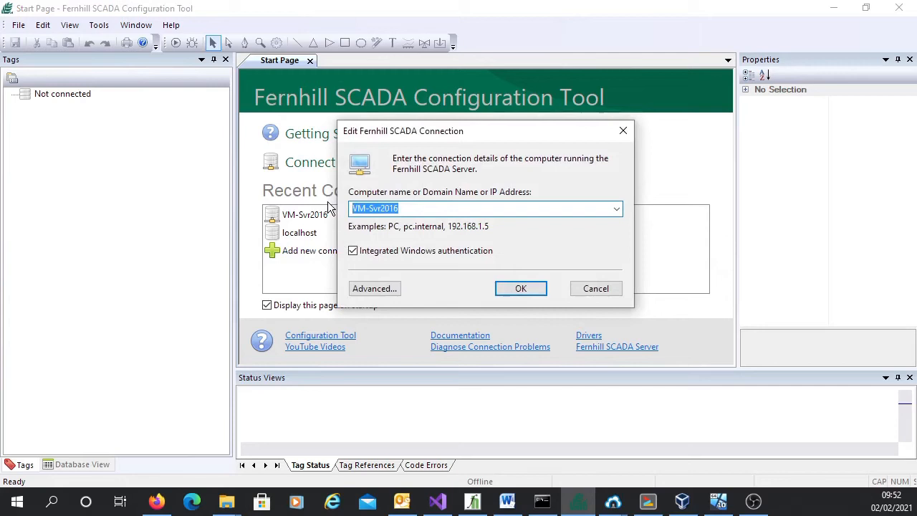
pyautogui.write('raspberrypi')
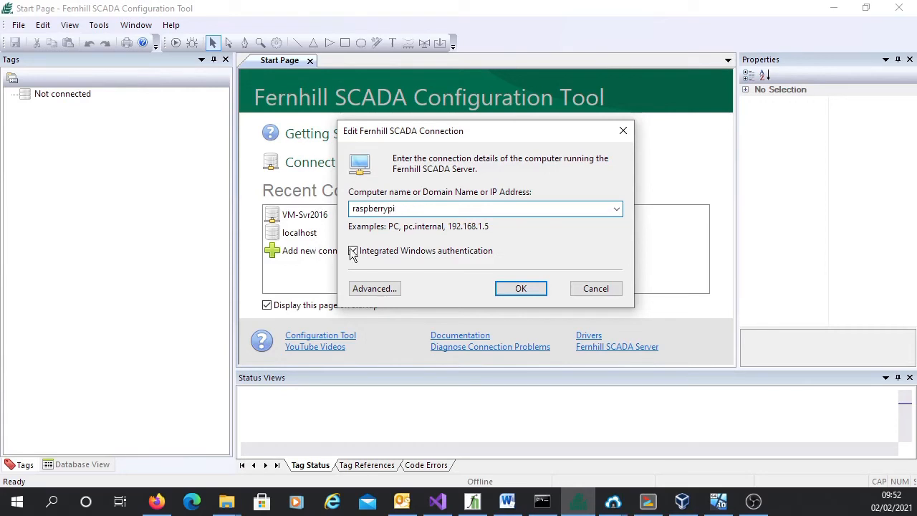
pyautogui.click(352, 251)
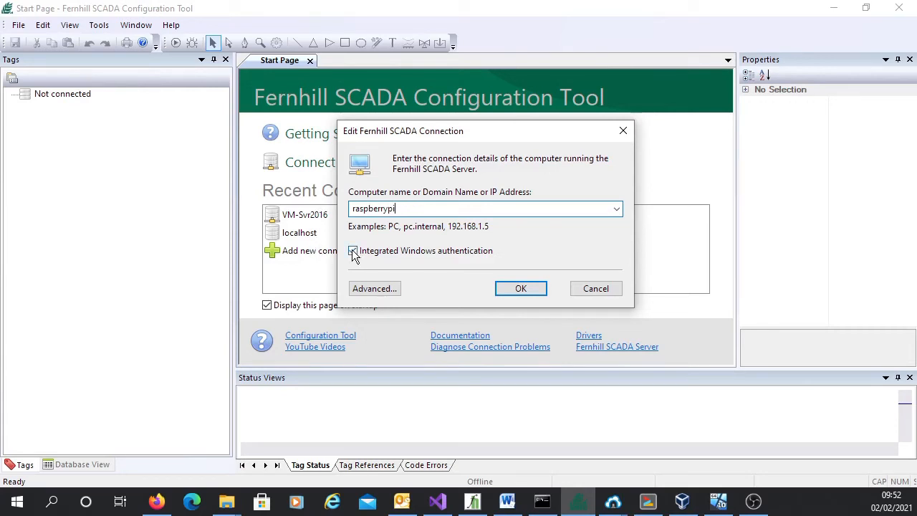
pyautogui.click(353, 250)
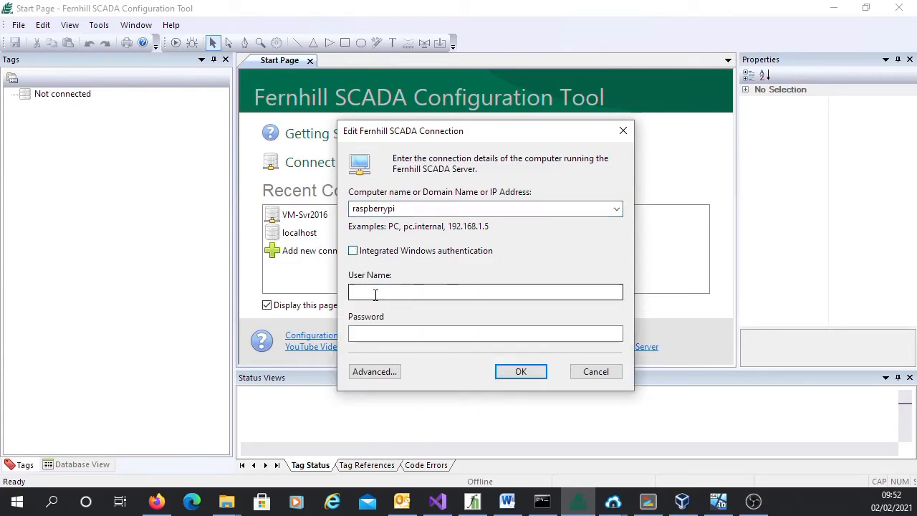
pyautogui.click(485, 292)
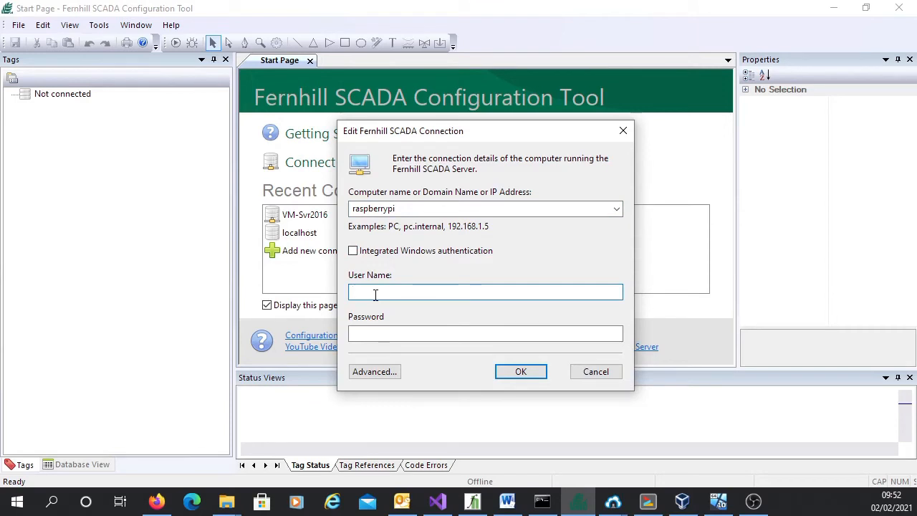
pyautogui.write('pi')
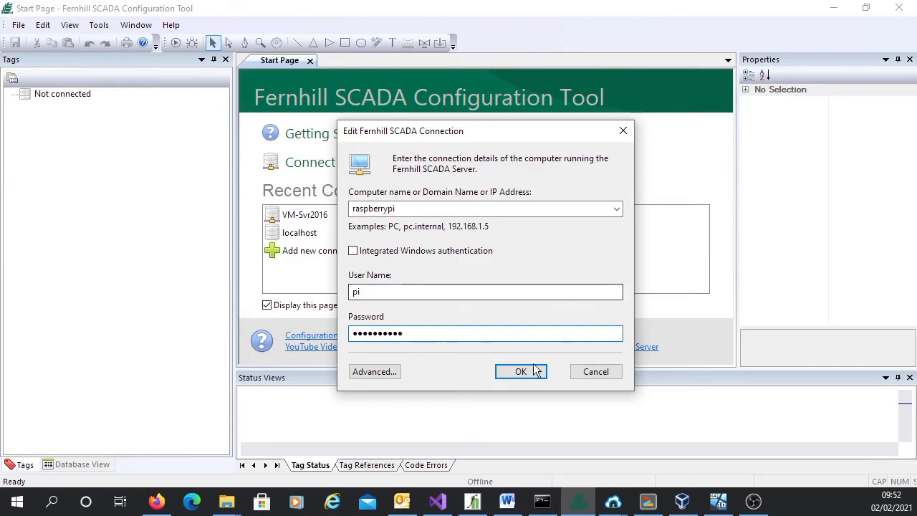
pyautogui.click(520, 371)
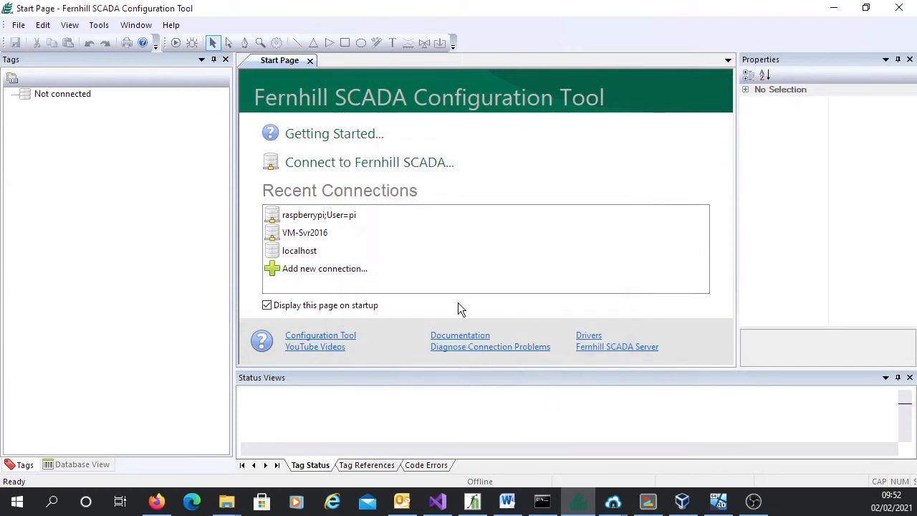
pyautogui.moveTo(319, 214)
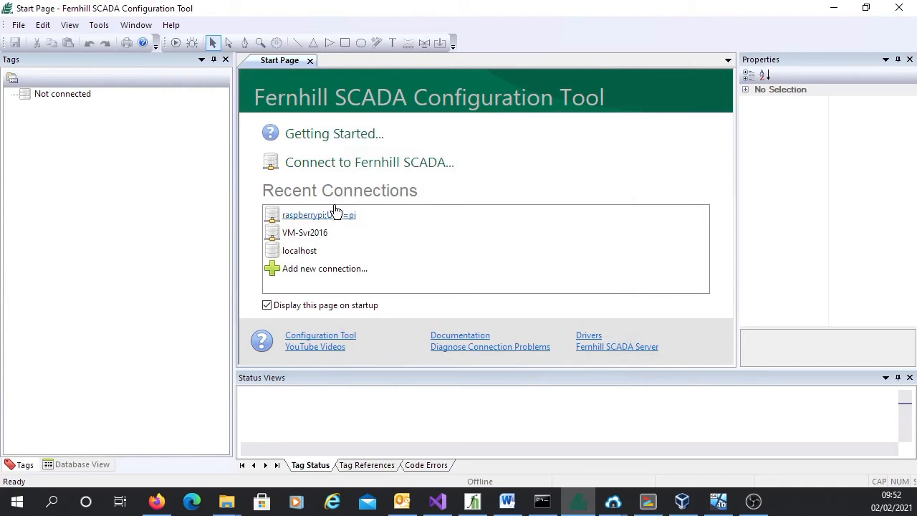
pyautogui.moveTo(315, 221)
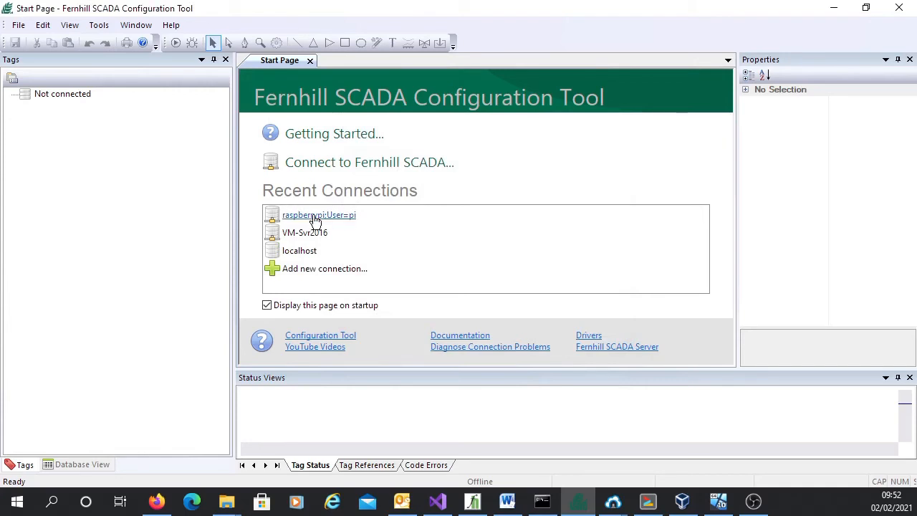
# Connect to raspberrypi;User=pi and select its root node in the Tags tree
pyautogui.click(319, 215)
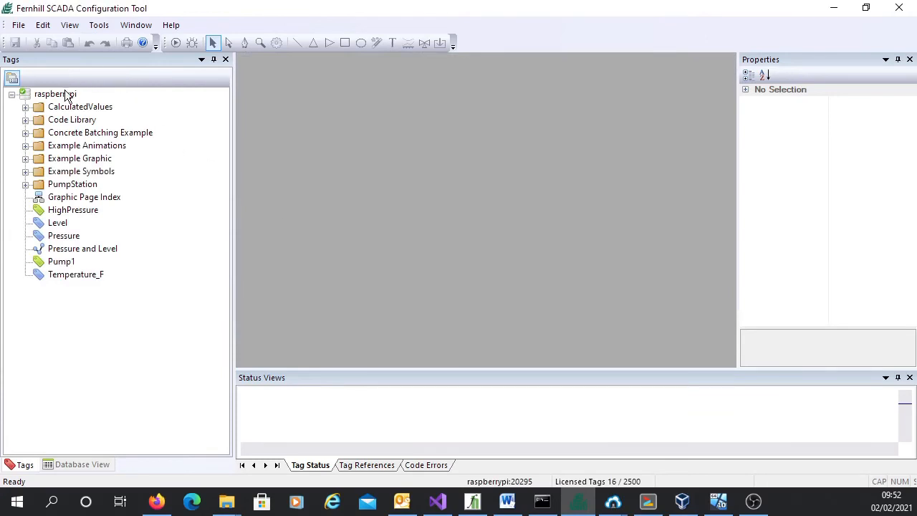
pyautogui.click(55, 94)
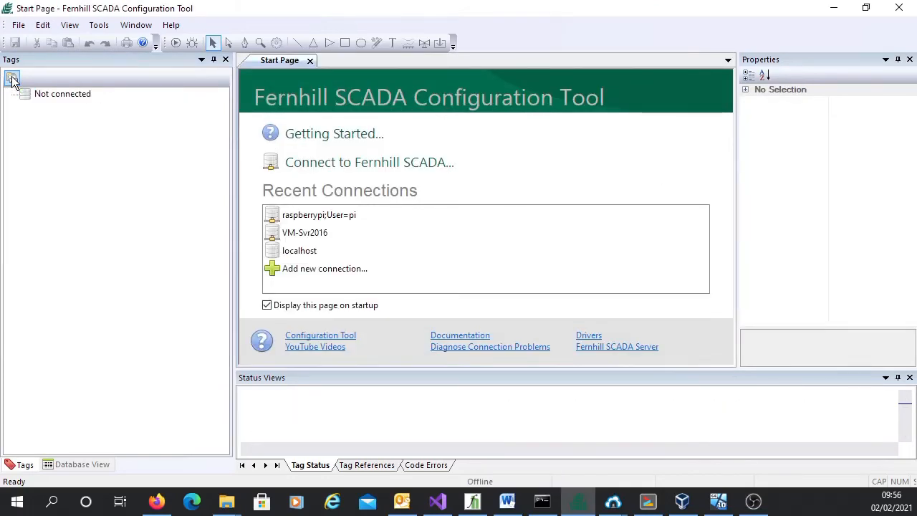
# Open Edit on the raspberrypi entry's context menu in Recent Connections
pyautogui.rightClick(318, 214)
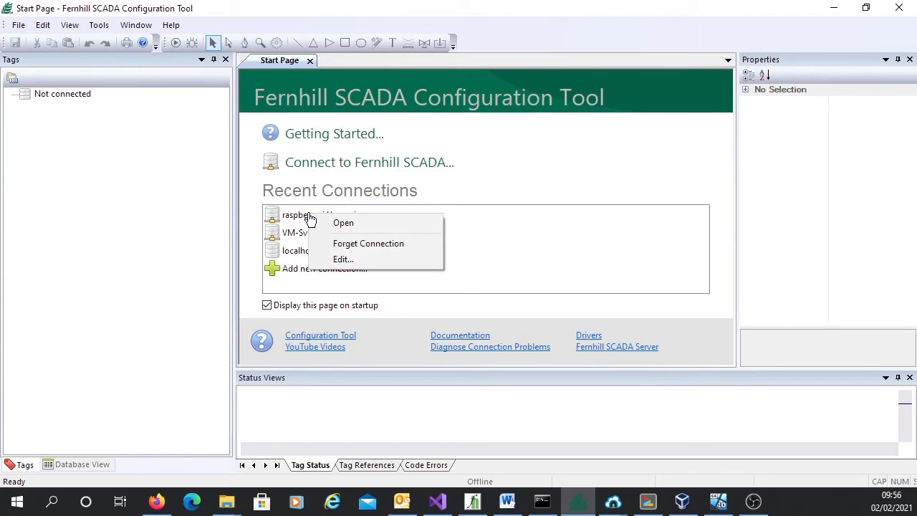
pyautogui.moveTo(365, 259)
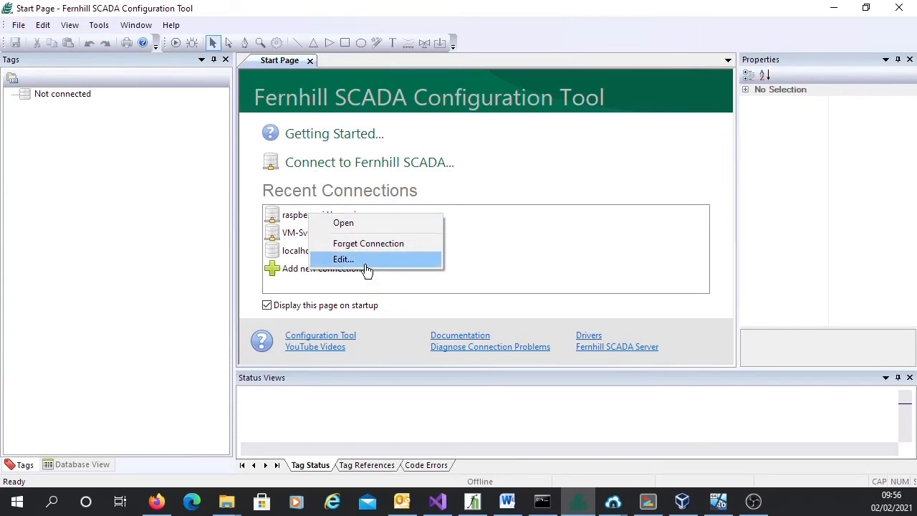
pyautogui.click(343, 258)
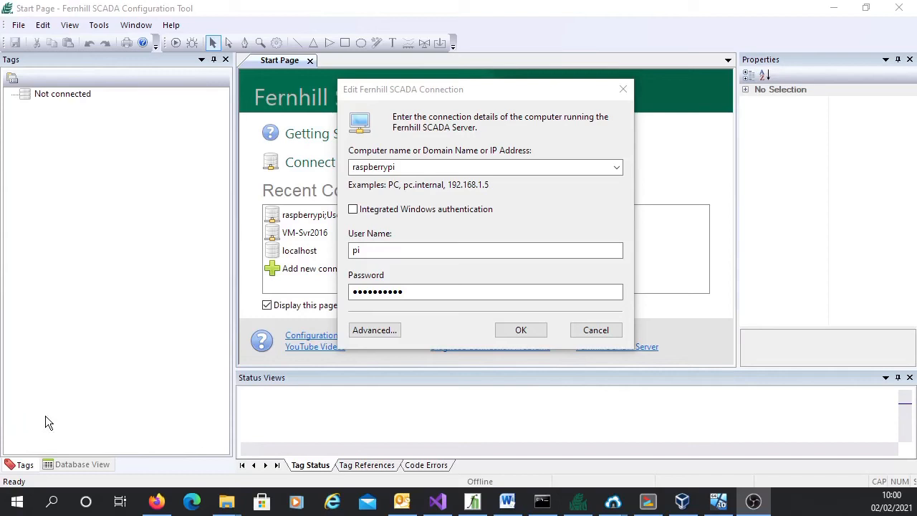
pyautogui.press('Backspace')
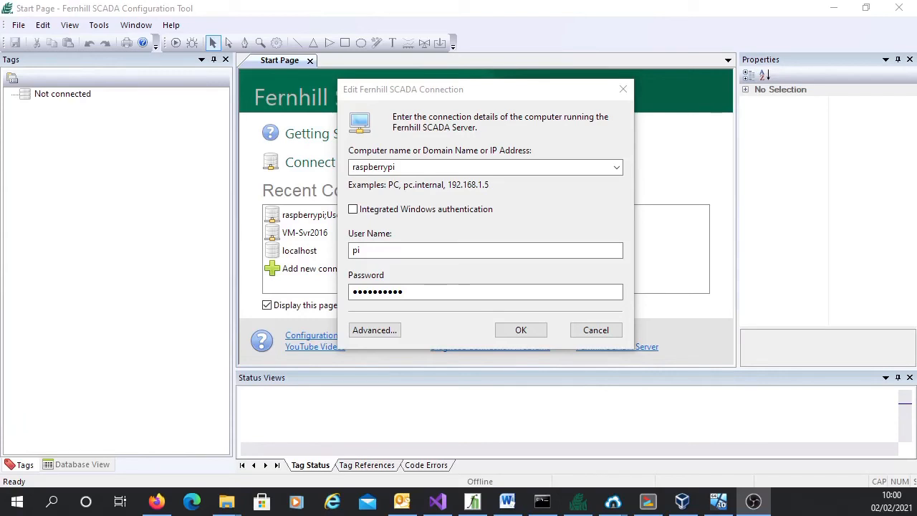
pyautogui.moveTo(370, 331)
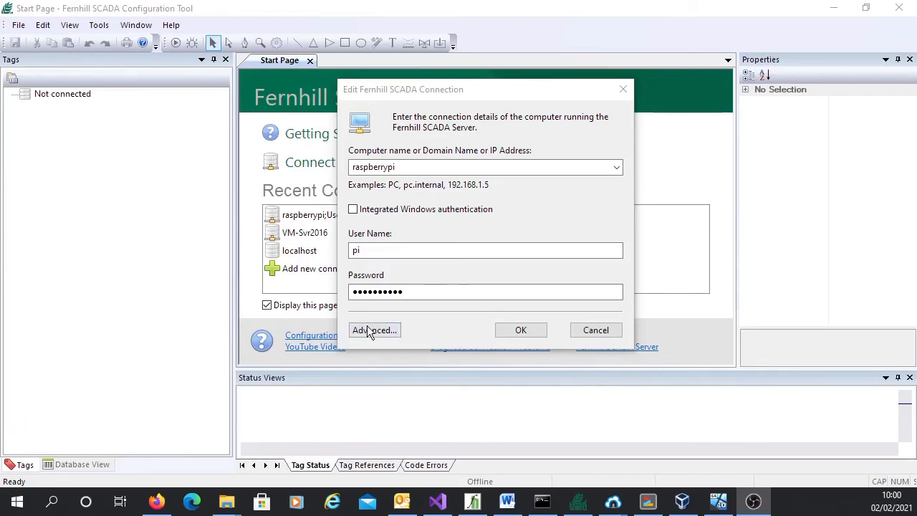
pyautogui.click(374, 331)
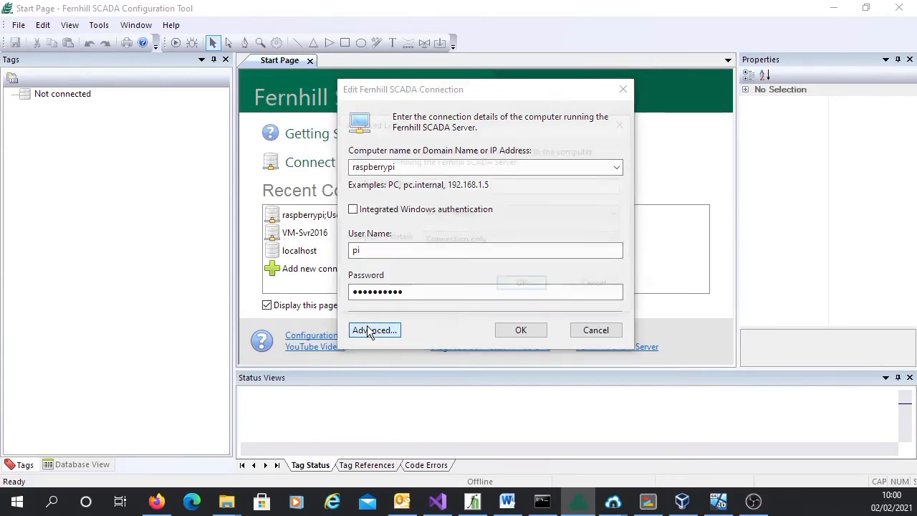
pyautogui.click(374, 330)
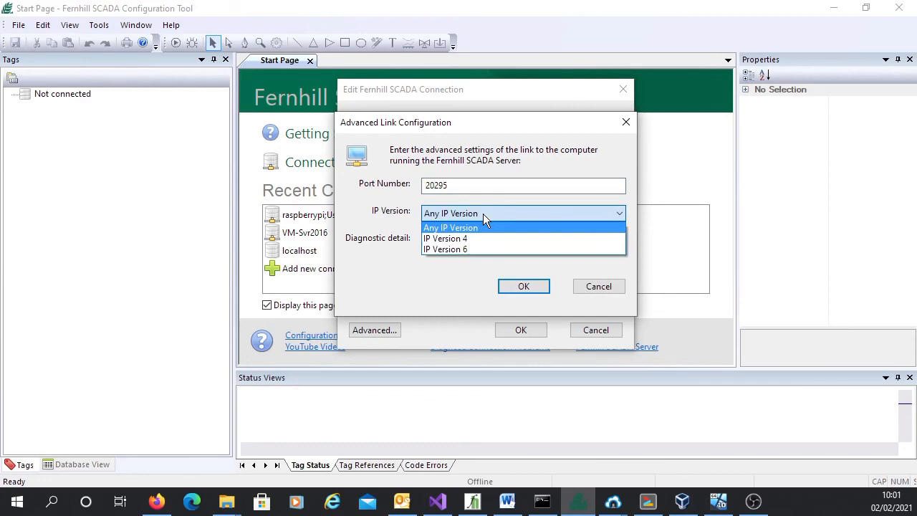
pyautogui.click(451, 227)
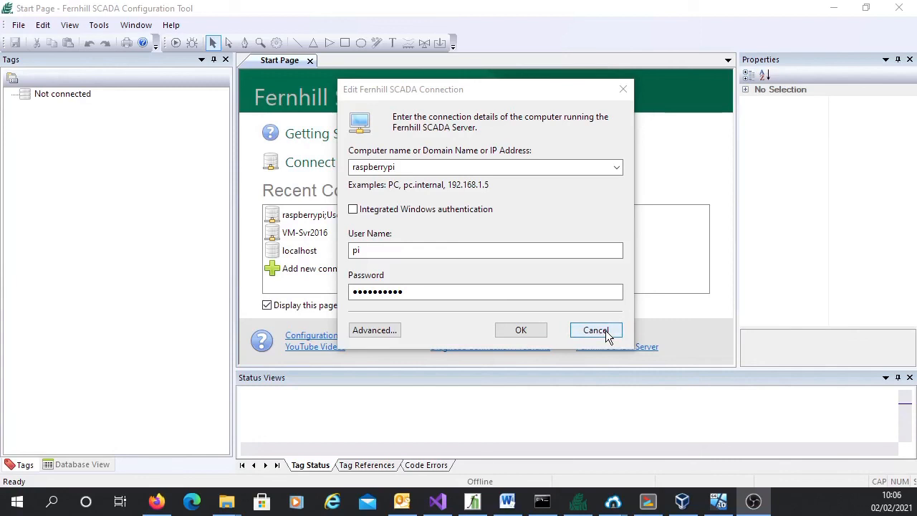
# Cancel the Edit Fernhill SCADA Connection dialog without saving changes
pyautogui.click(596, 329)
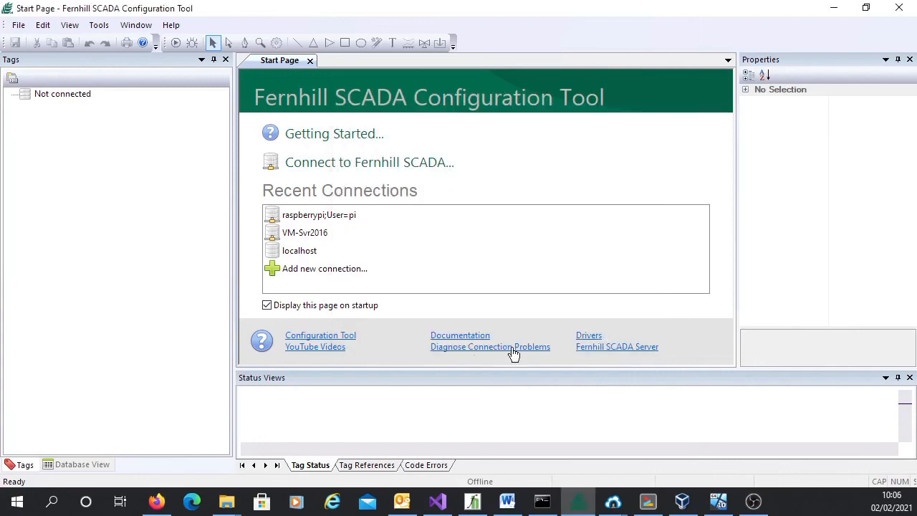
pyautogui.moveTo(520, 353)
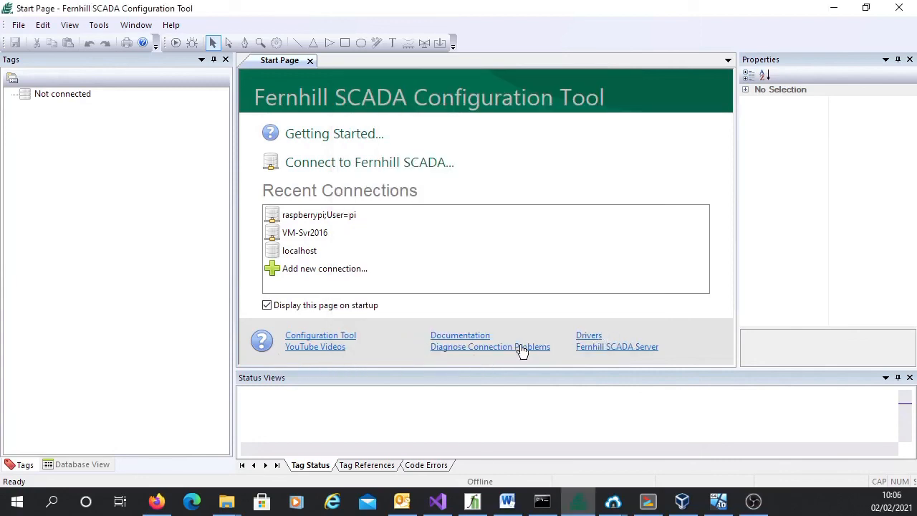
pyautogui.moveTo(430, 319)
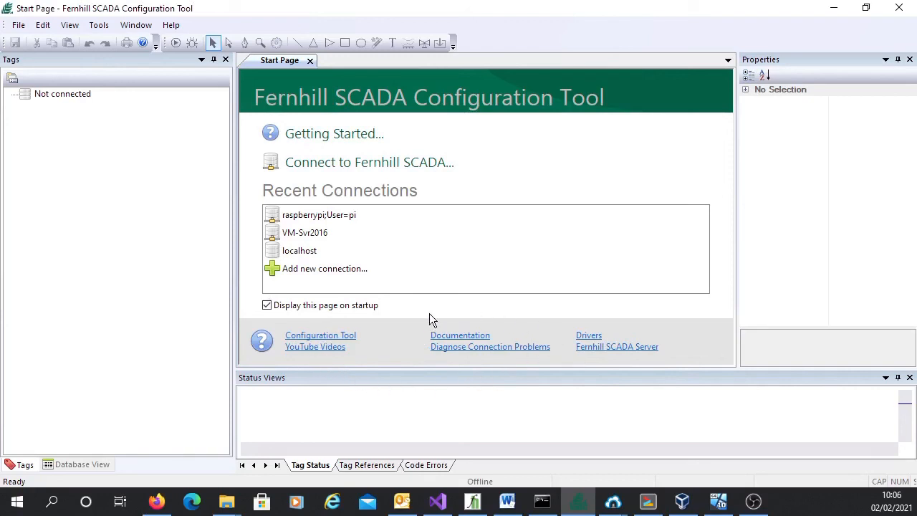